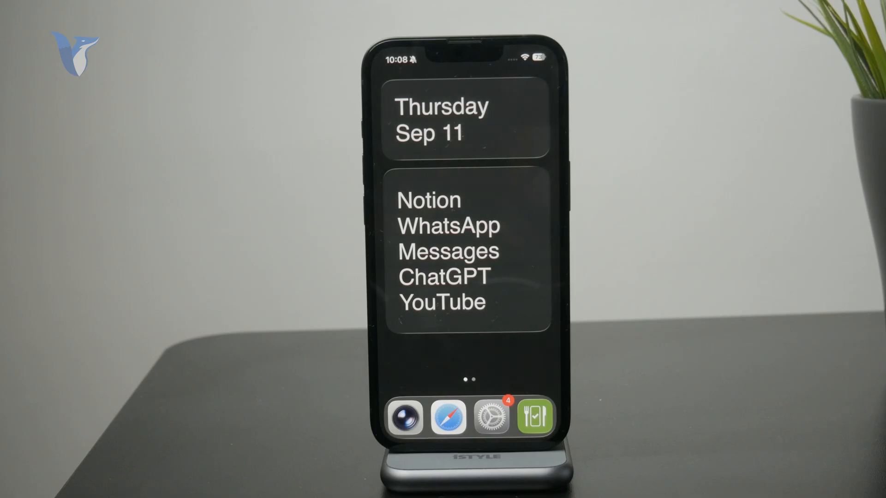
Step: Download the last-point-beat MP3, open it from Safari's Downloads list, and show its share sheet
{"action": "left_click", "coordinate": [492, 416]}
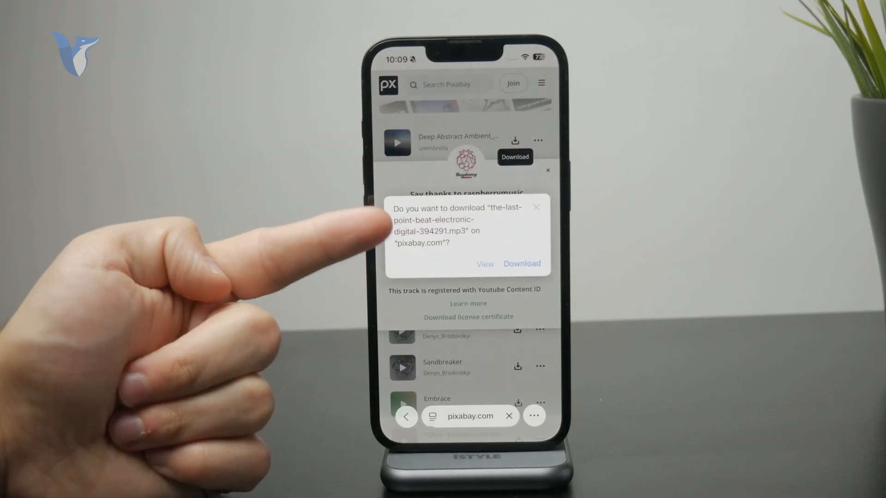
{"action": "left_click", "coordinate": [521, 264]}
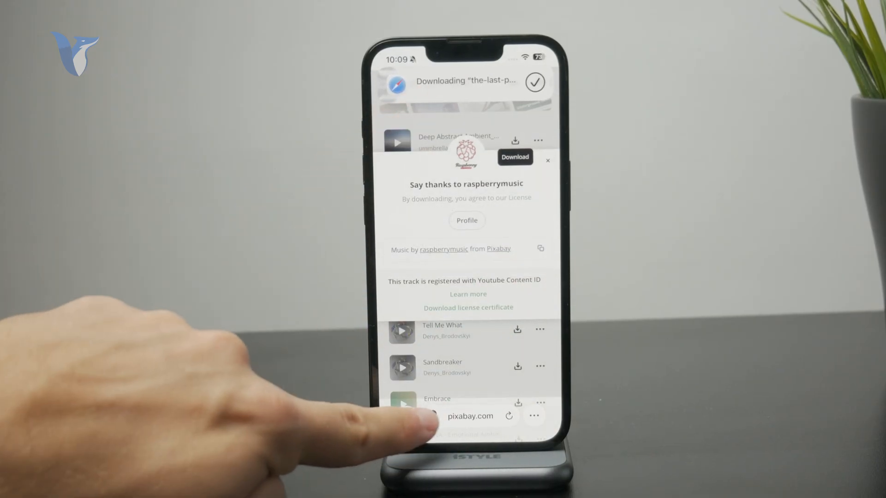
{"action": "left_click", "coordinate": [534, 416]}
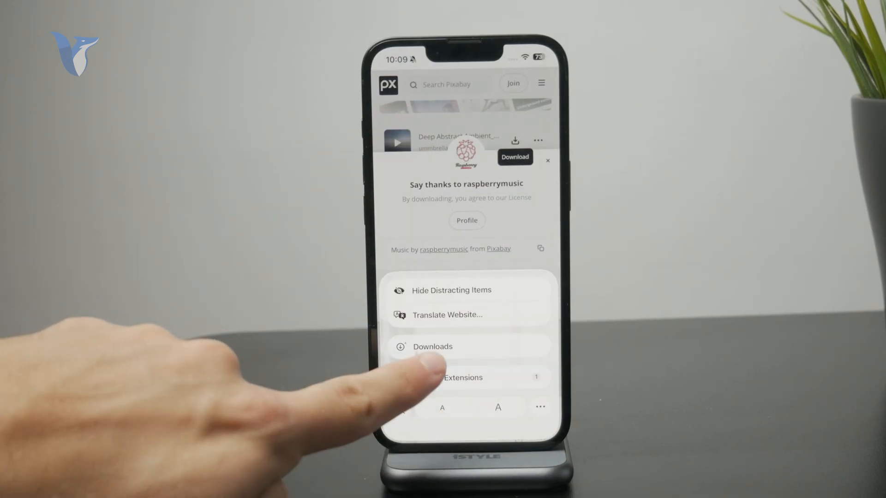
{"action": "left_click", "coordinate": [433, 346]}
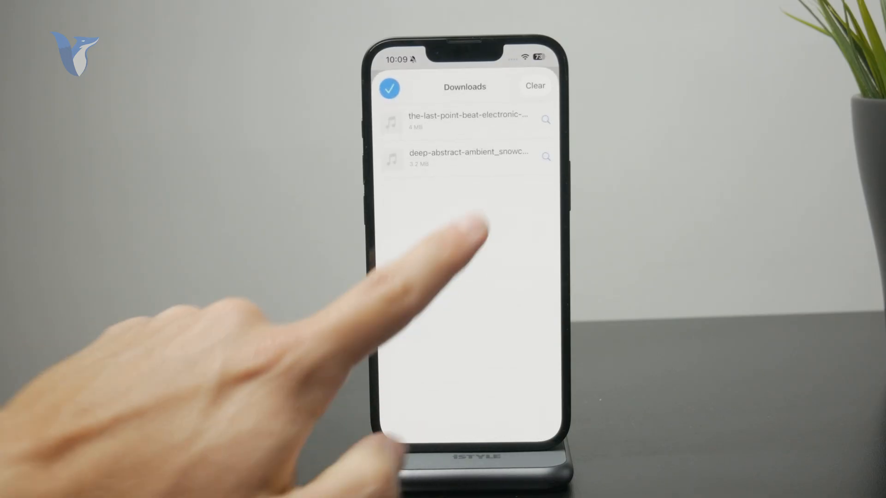
{"action": "left_click", "coordinate": [464, 119]}
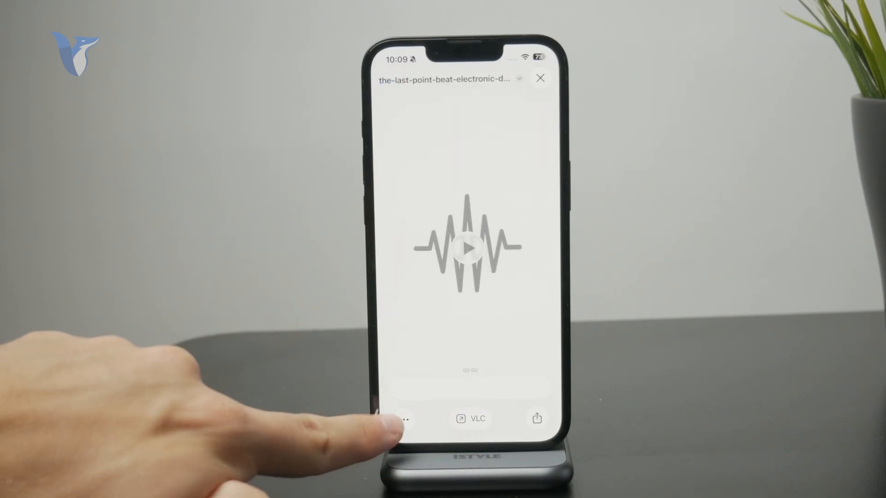
{"action": "left_click", "coordinate": [535, 418]}
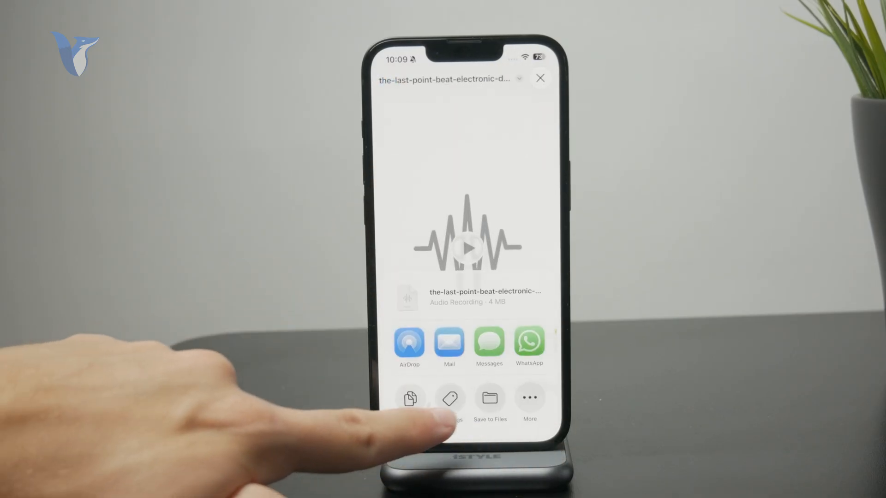